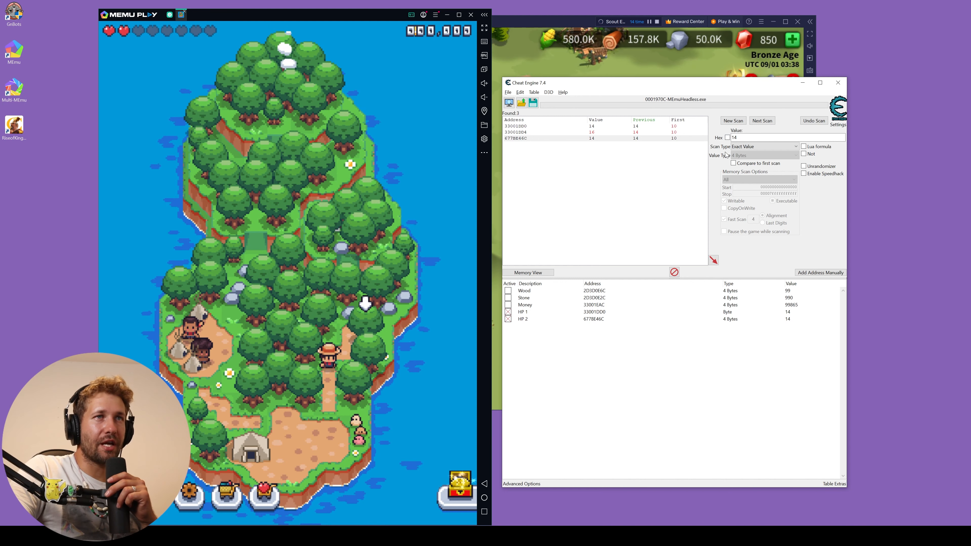
pyautogui.moveTo(567, 185)
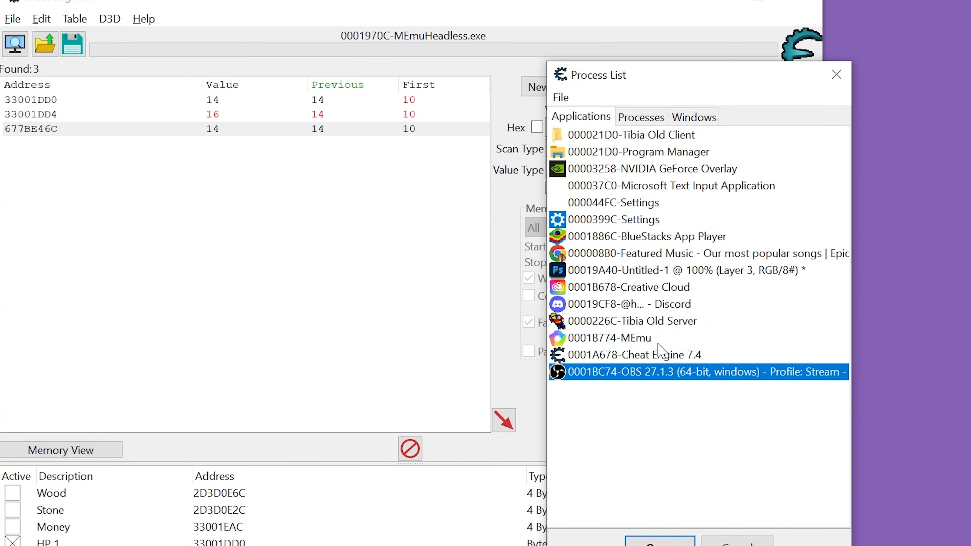
pyautogui.moveTo(645, 126)
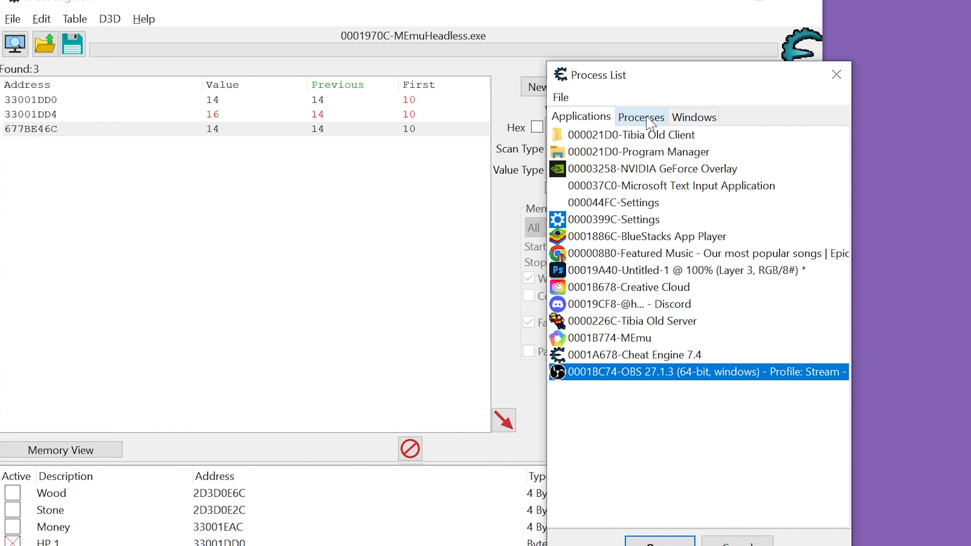
# List all running processes and step through the MEmu, MEmuService and MEmuHeadless entries.
pyautogui.click(641, 117)
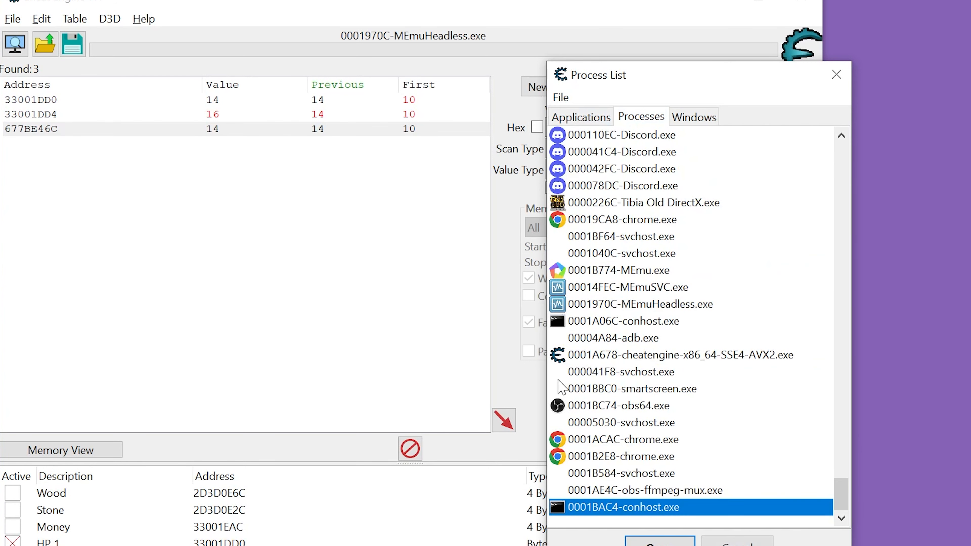
pyautogui.moveTo(839, 496)
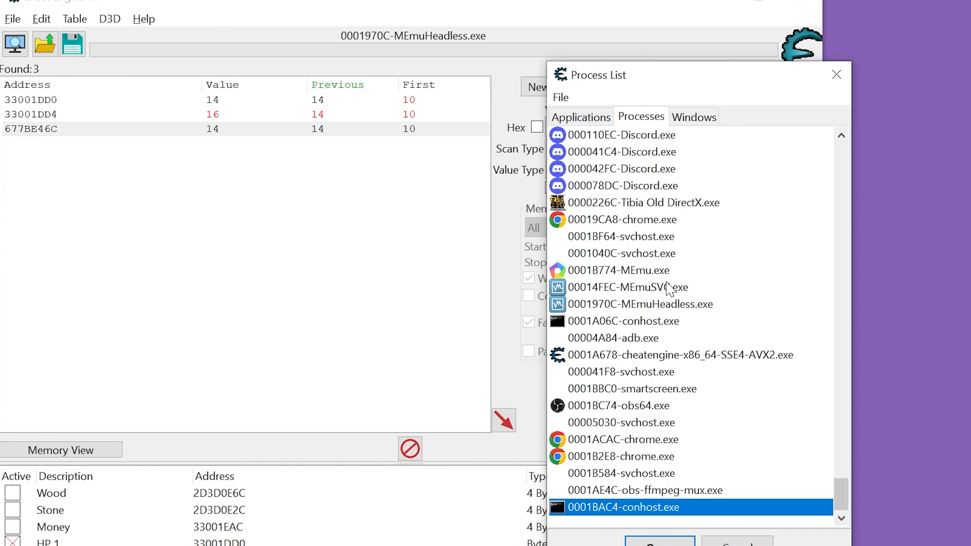
pyautogui.click(617, 270)
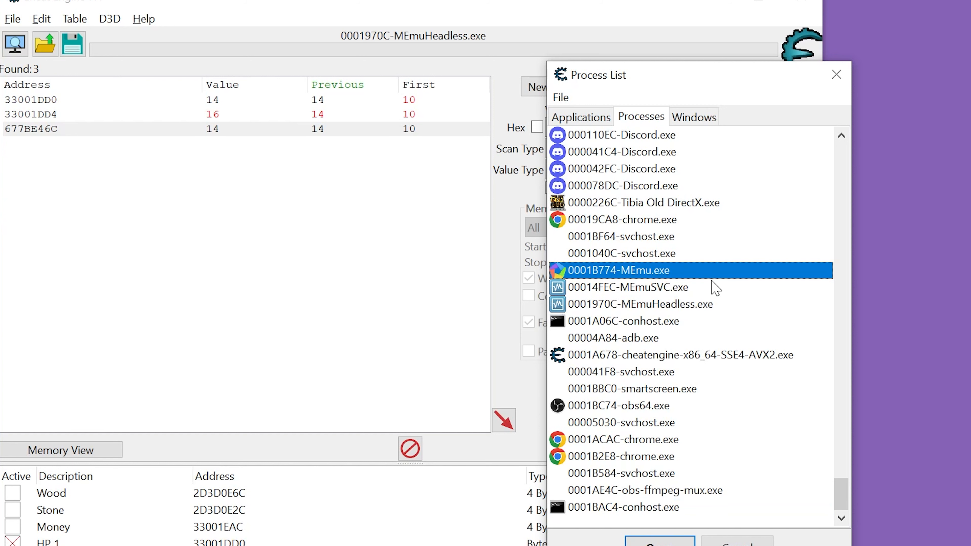
pyautogui.click(628, 287)
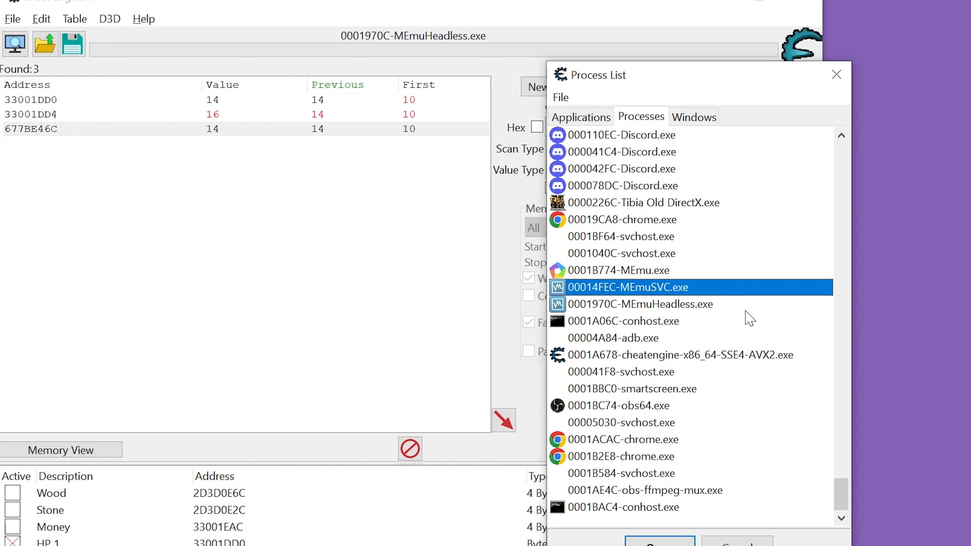
pyautogui.click(641, 304)
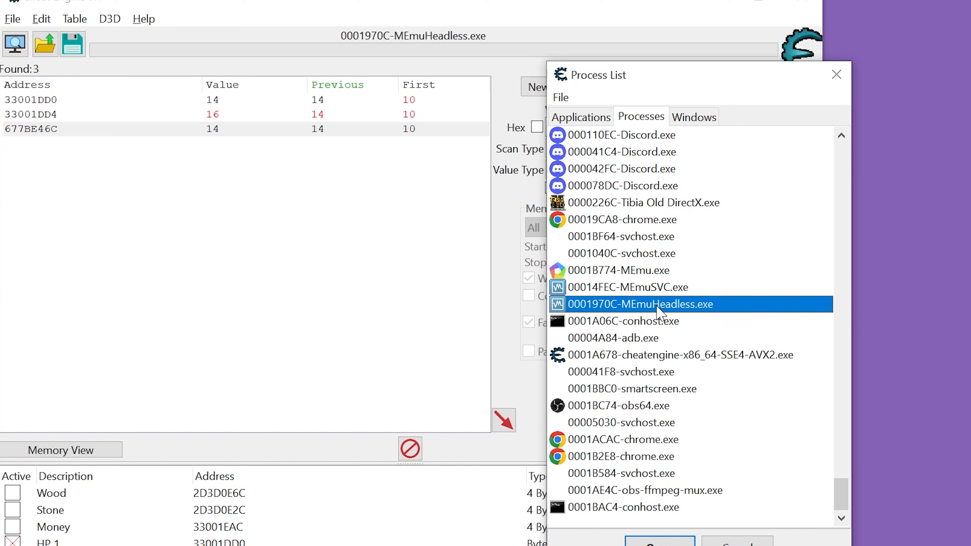
pyautogui.moveTo(683, 283)
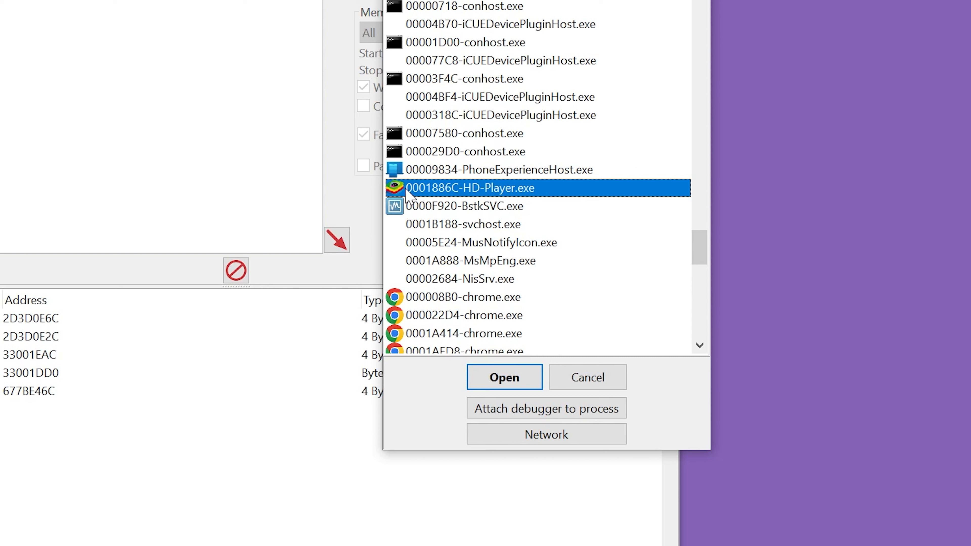
pyautogui.moveTo(402, 197)
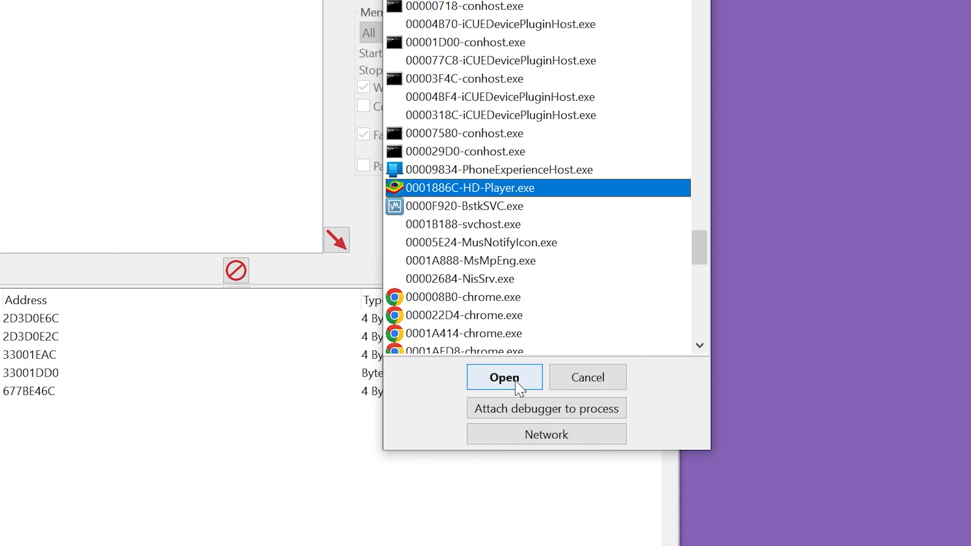
pyautogui.moveTo(609, 125)
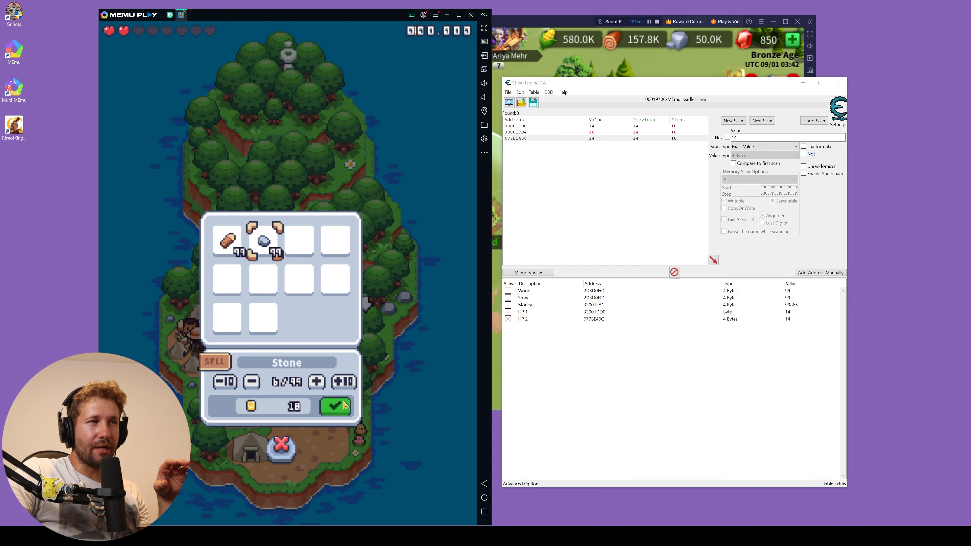
# Confirm the stone sale in the game so Stone reads 93 and Money 99733.
pyautogui.click(336, 407)
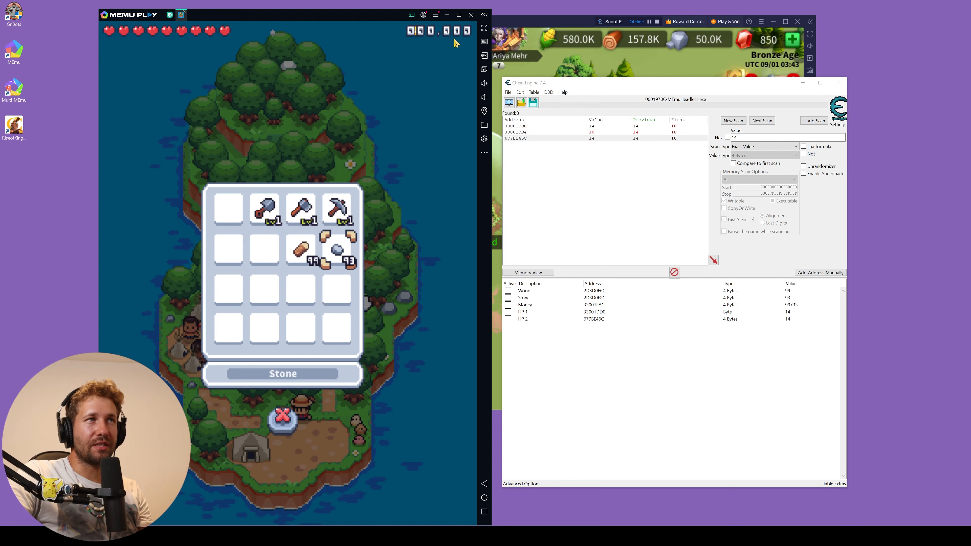
pyautogui.moveTo(311, 419)
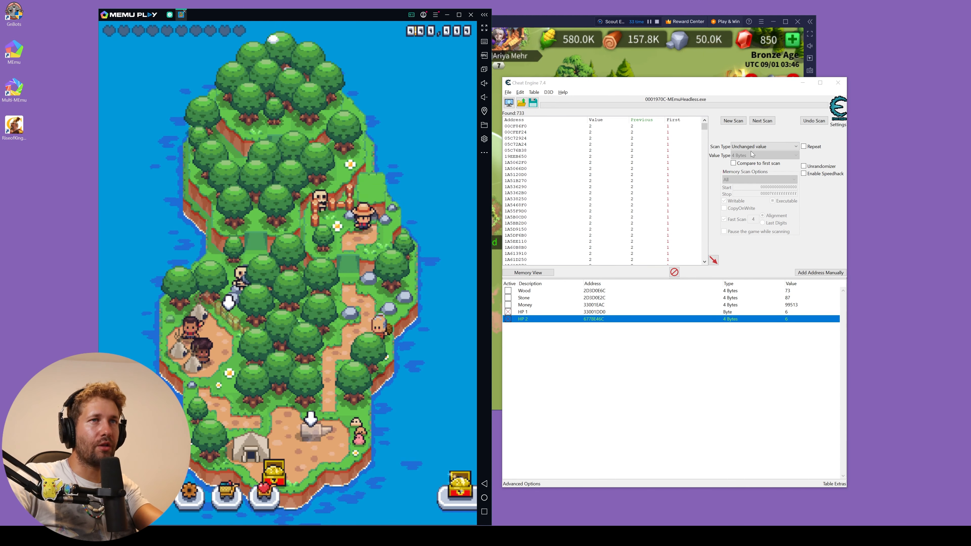
# Run Next Scan for unchanged values, leaving 733 candidate addresses.
pyautogui.click(764, 147)
pyautogui.write('1')
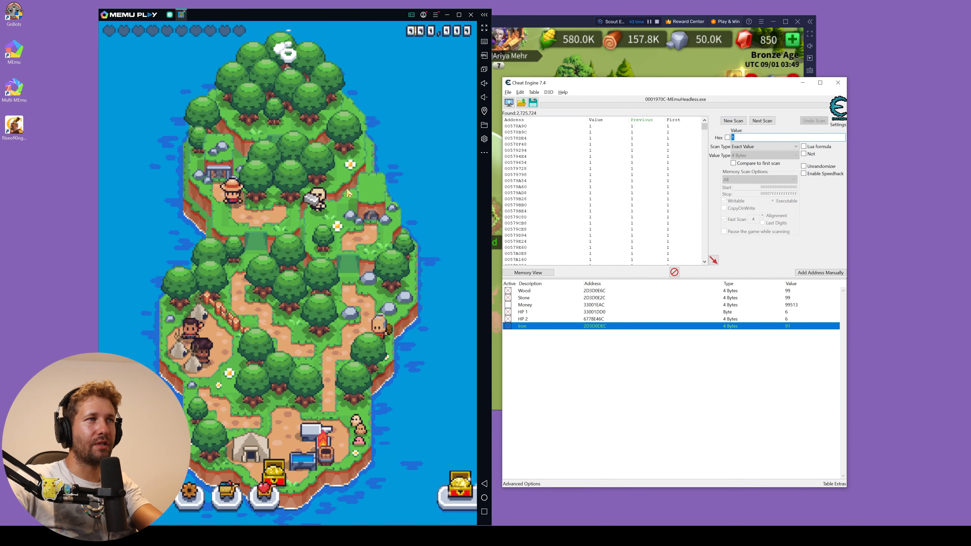
# Rescan twice to narrow the silver search down to a single address.
pyautogui.click(762, 120)
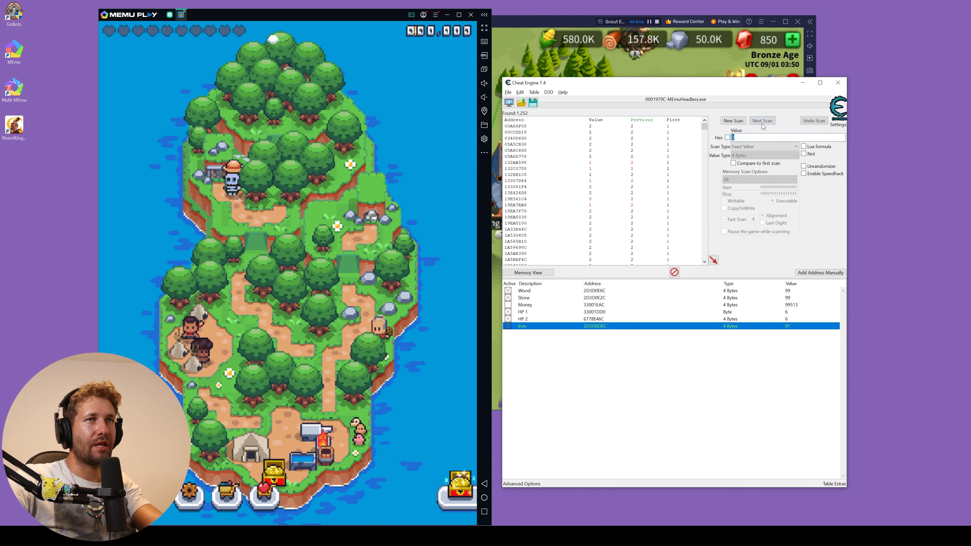
pyautogui.click(762, 120)
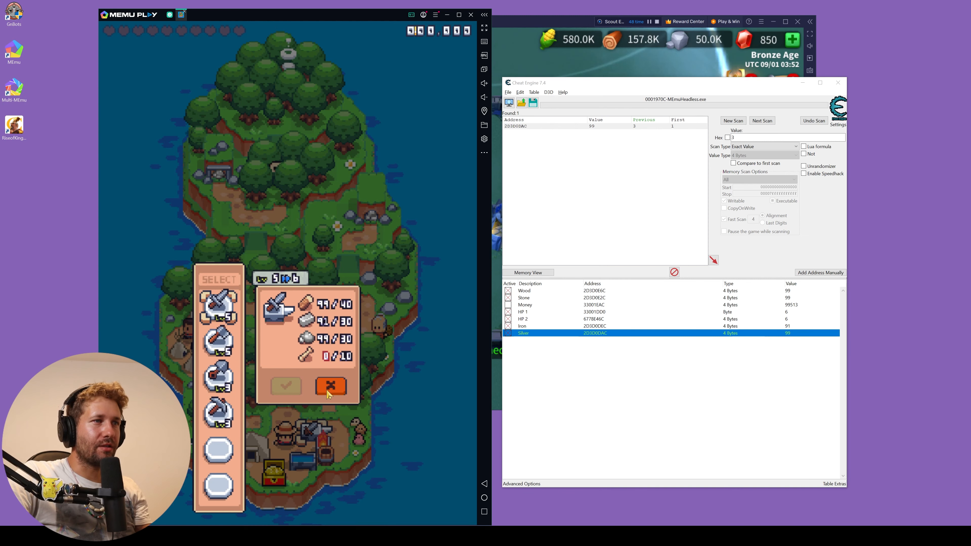
# Close the game's crafting panel after comparing materials with Silver 99 and Iron 91.
pyautogui.click(330, 386)
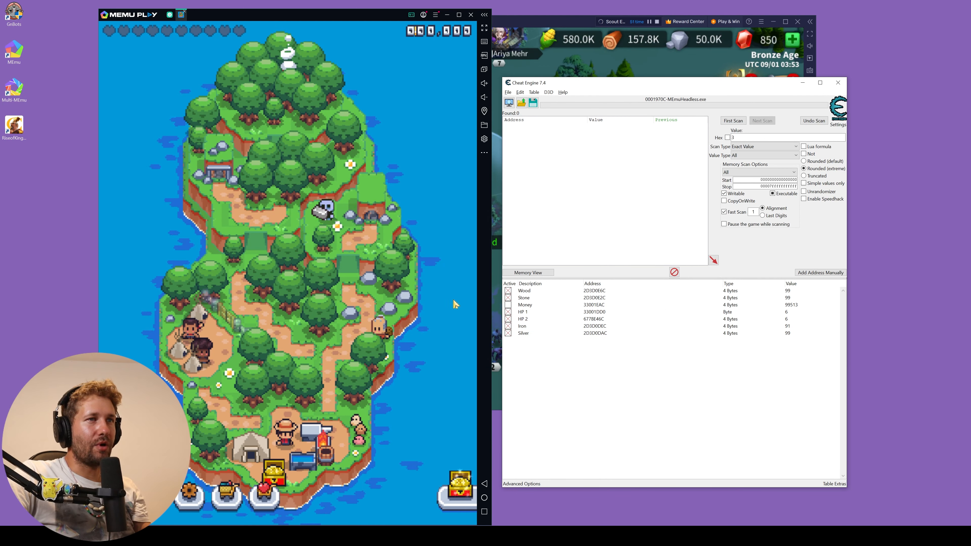
# Tick the table entries active for a fresh all-types search.
pyautogui.click(525, 290)
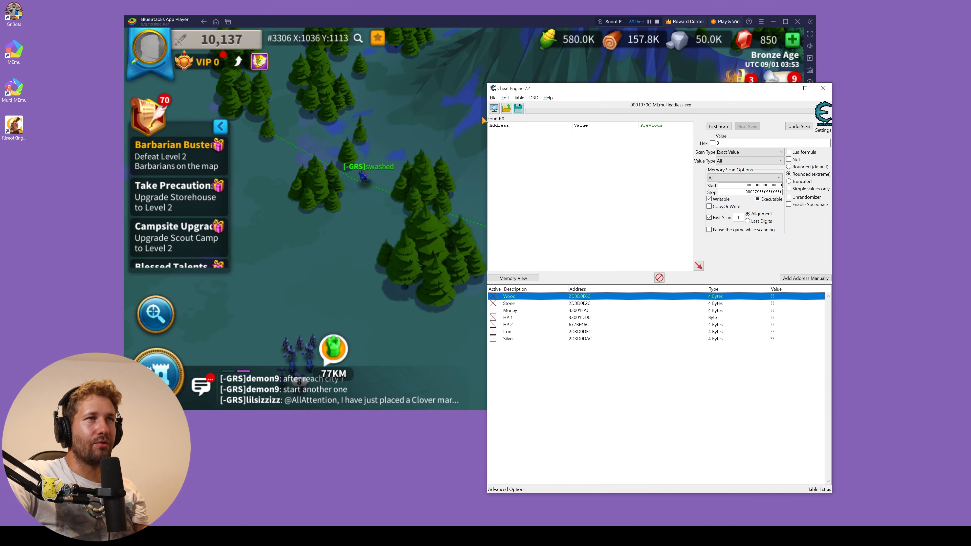
# Attach to the BlueStacks HD-Player process and start entering the 10,137 power value.
pyautogui.click(494, 108)
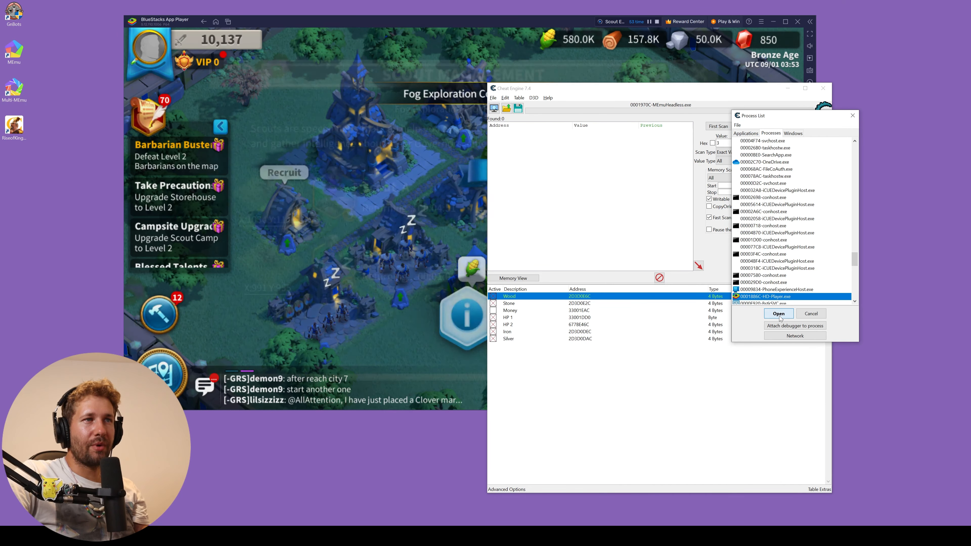
pyautogui.click(779, 313)
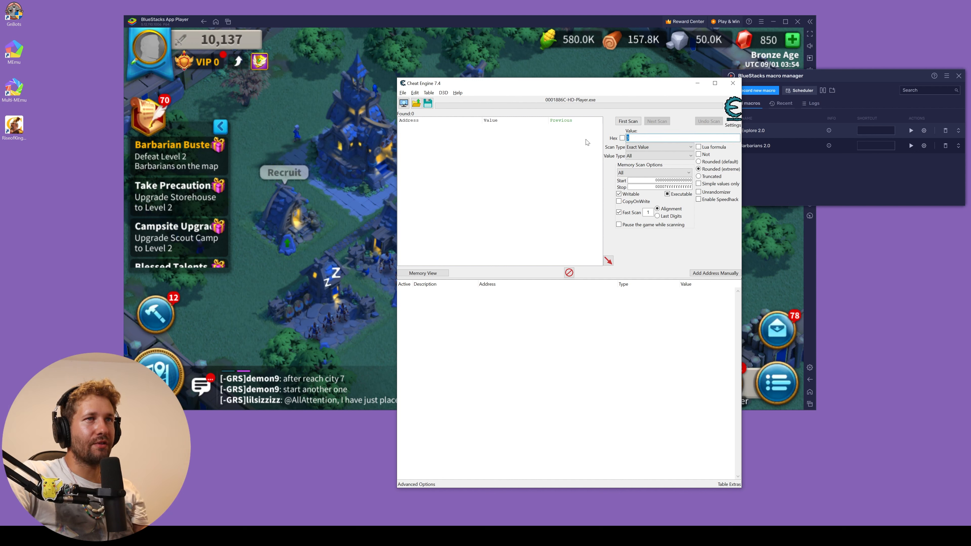
pyautogui.write('101')
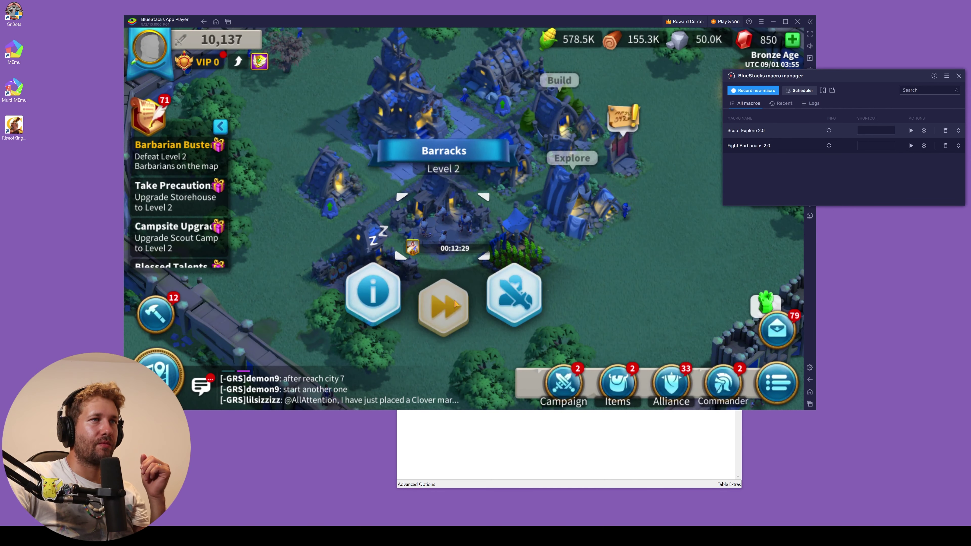
# Speed up the barracks training so power rises to 10,237.
pyautogui.click(445, 305)
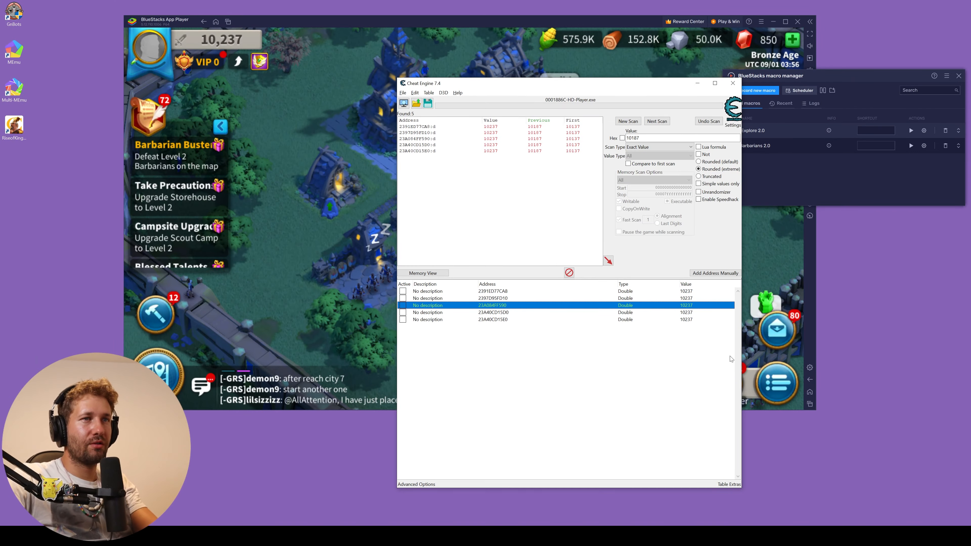
pyautogui.rightClick(449, 298)
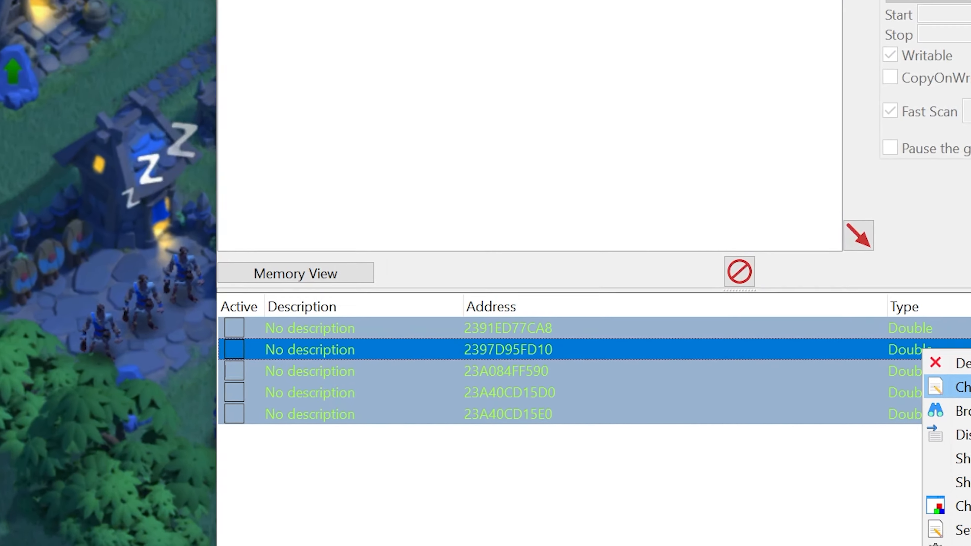
pyautogui.click(963, 387)
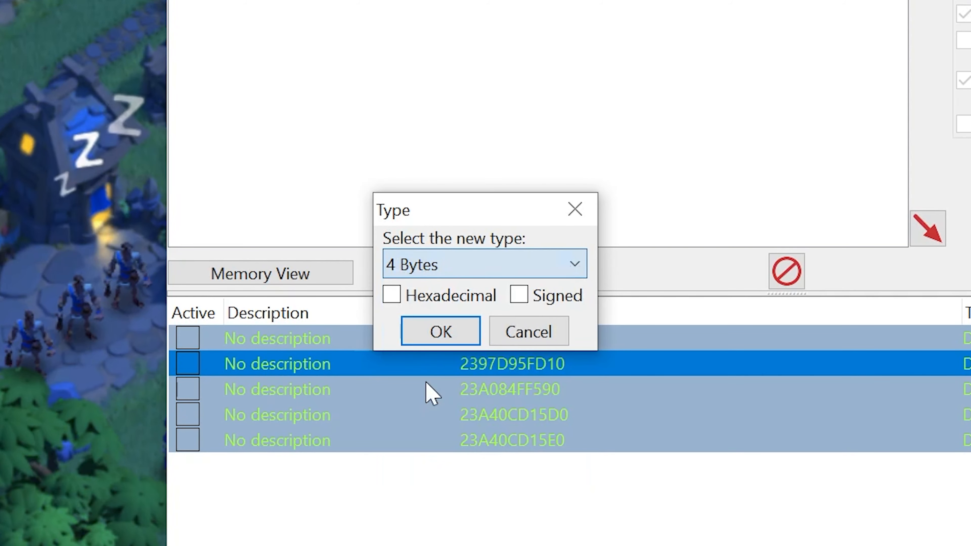
pyautogui.click(440, 332)
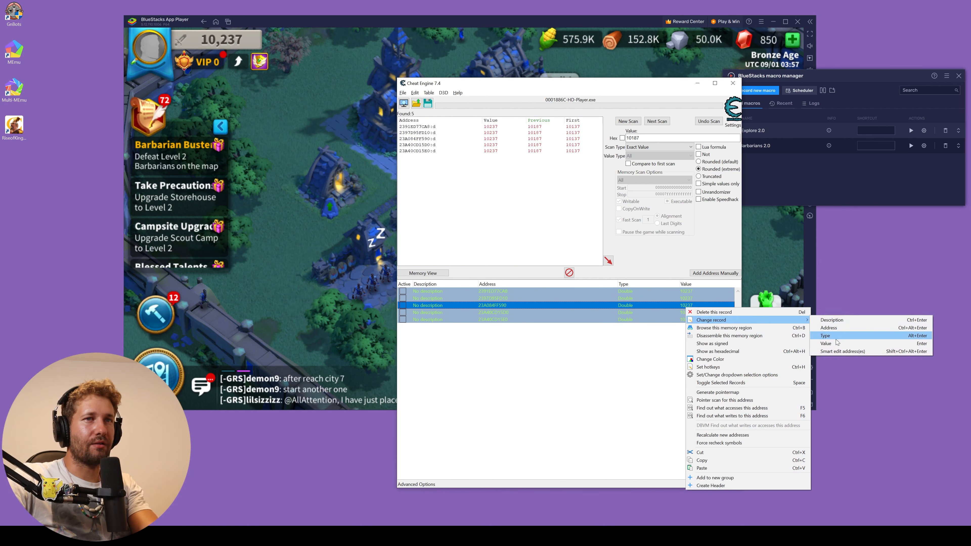
# Change all five selected power records to the new value and confirm.
pyautogui.click(825, 343)
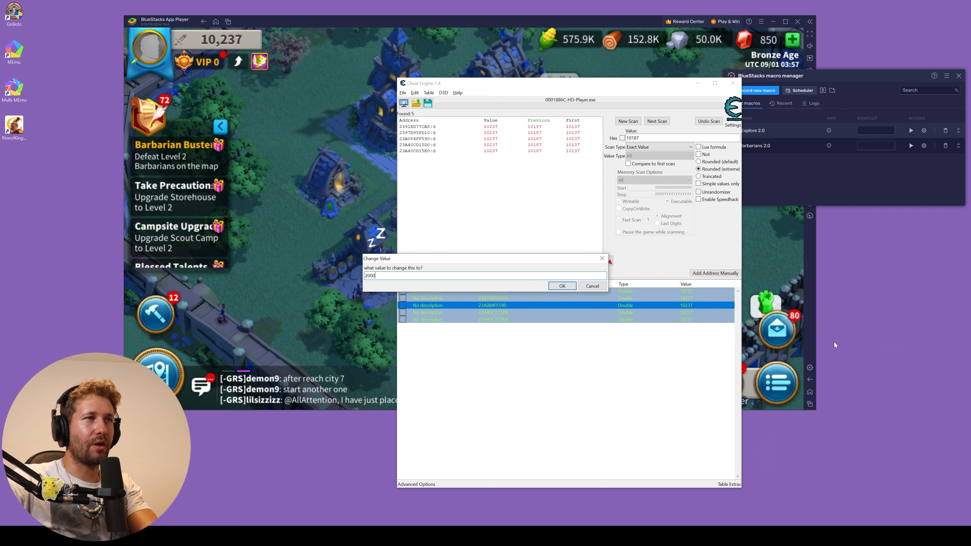
pyautogui.click(562, 285)
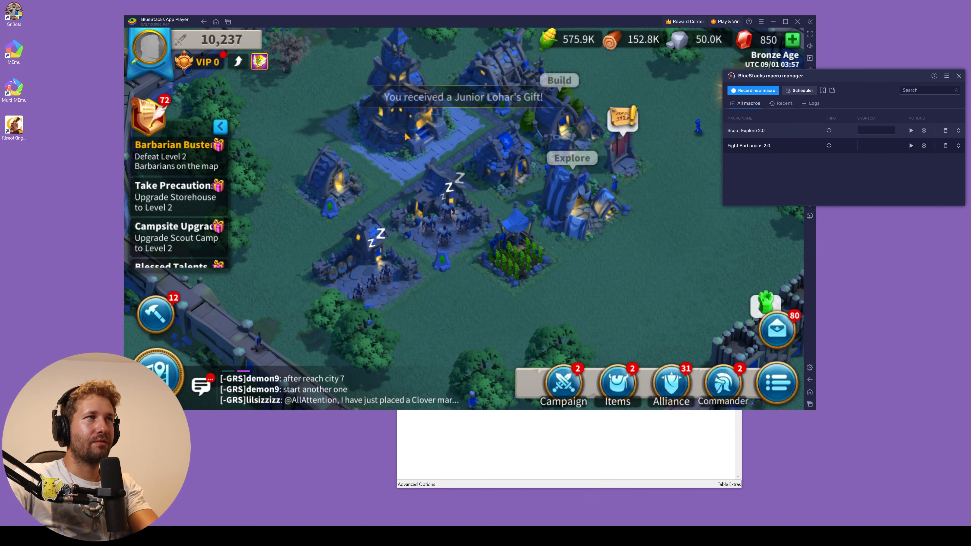
# Check the governor profile's 20,000 power, then speed up the barracks training queue.
pyautogui.click(150, 48)
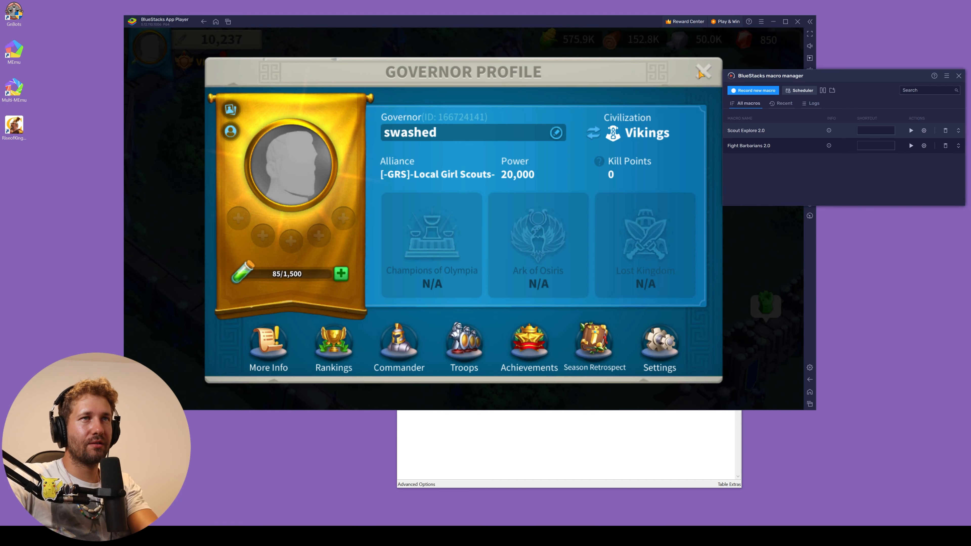
pyautogui.click(703, 75)
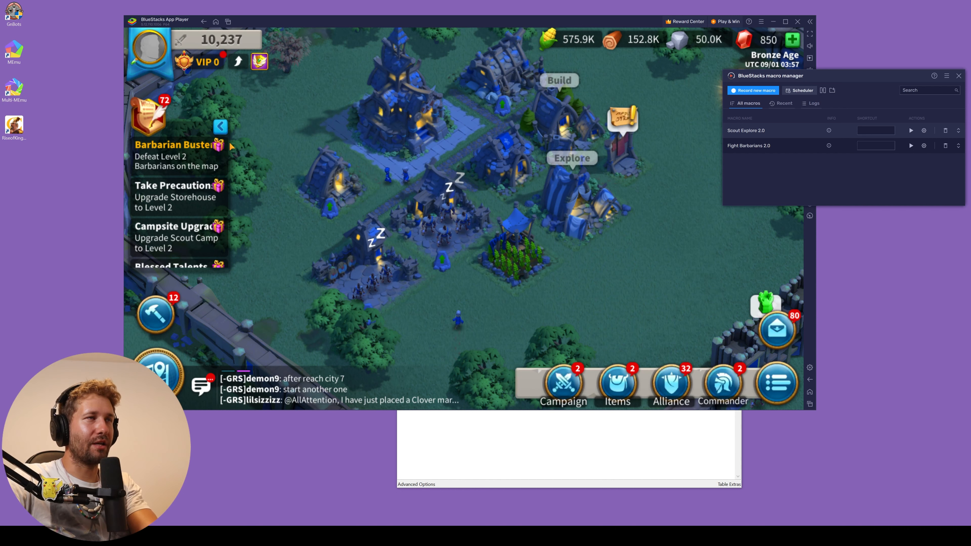
pyautogui.click(148, 115)
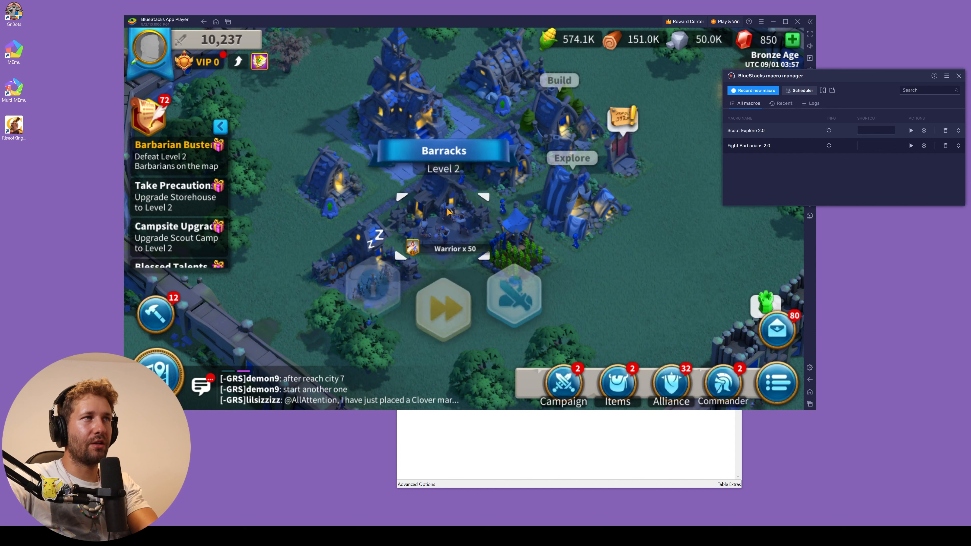
pyautogui.click(445, 303)
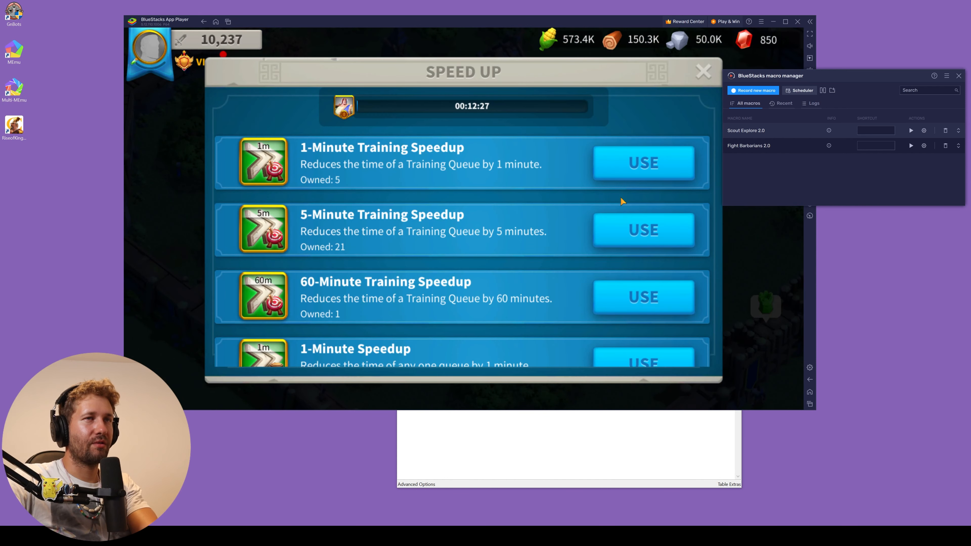
pyautogui.click(703, 72)
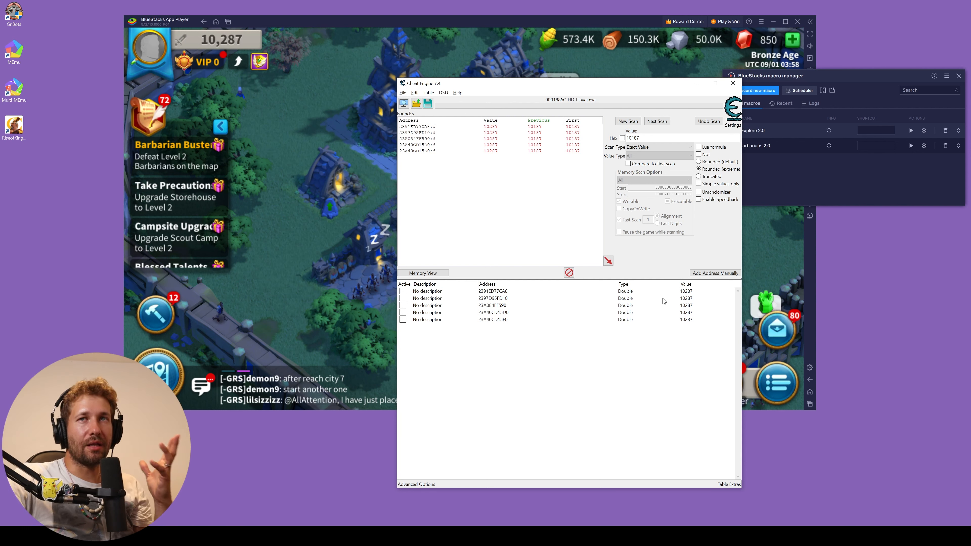
pyautogui.moveTo(356, 197)
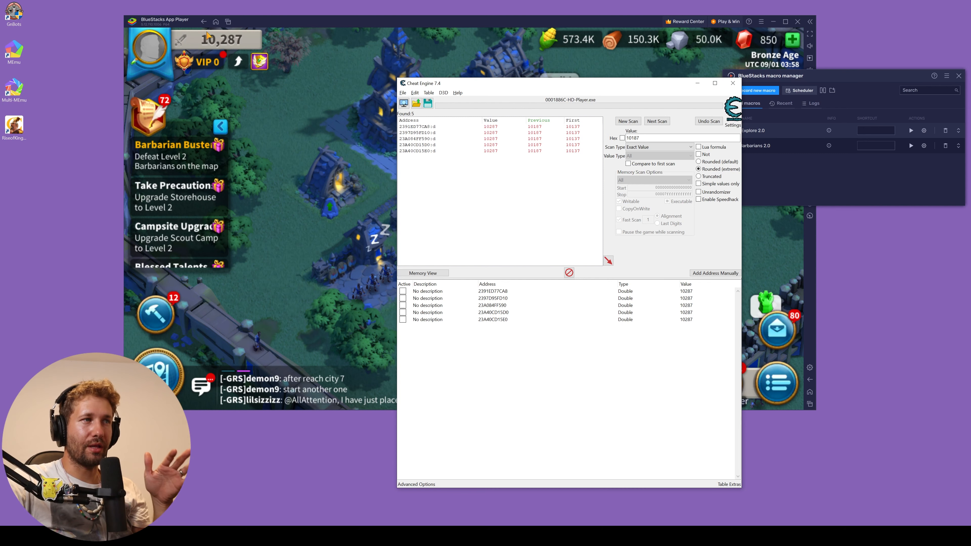
pyautogui.moveTo(271, 194)
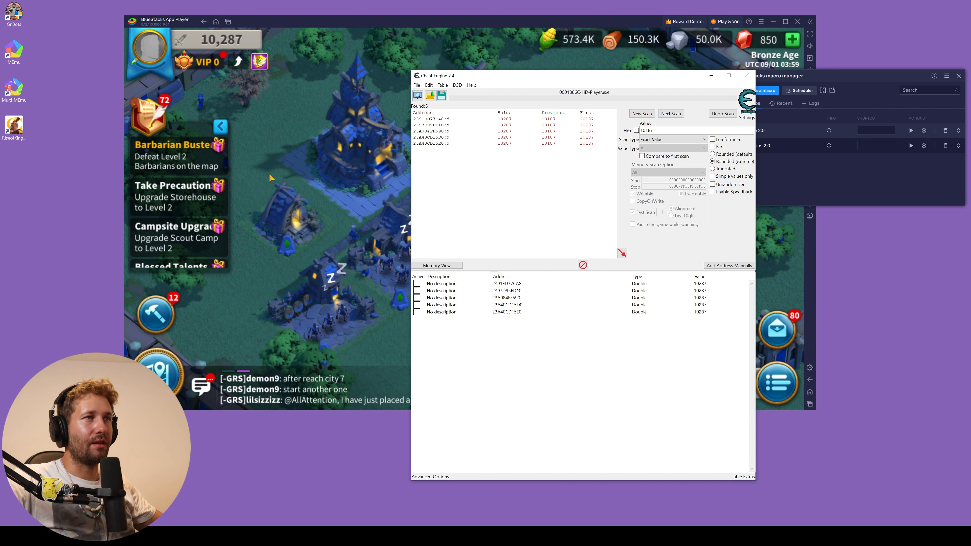
# Move the Cheat Engine window aside after confirming power reads 10,287.
pyautogui.moveTo(581, 75); pyautogui.dragTo(540, 44)
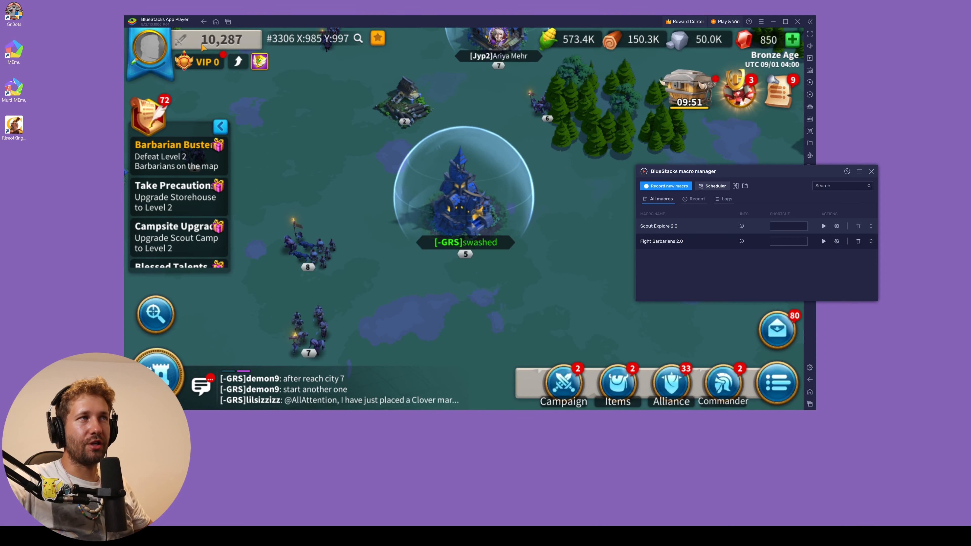
pyautogui.moveTo(464, 144)
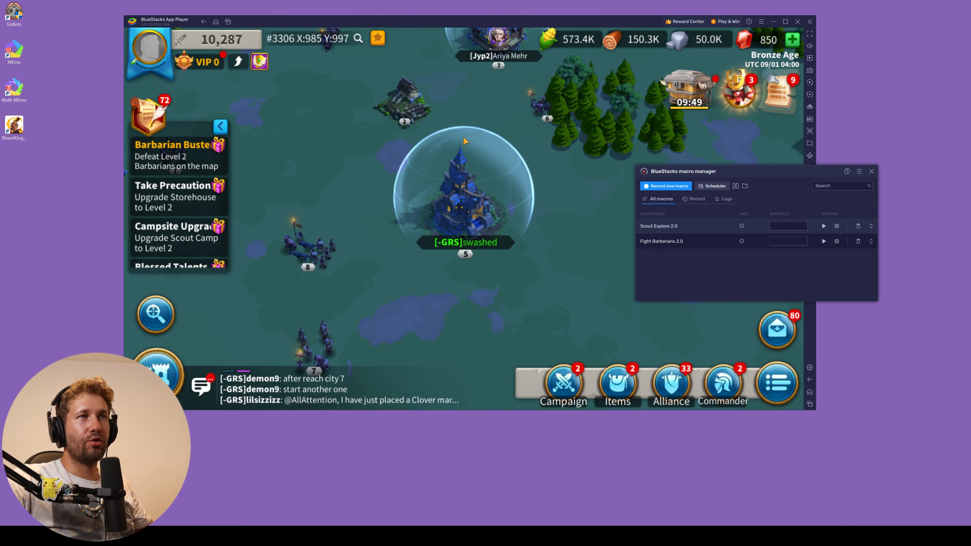
pyautogui.moveTo(395, 306)
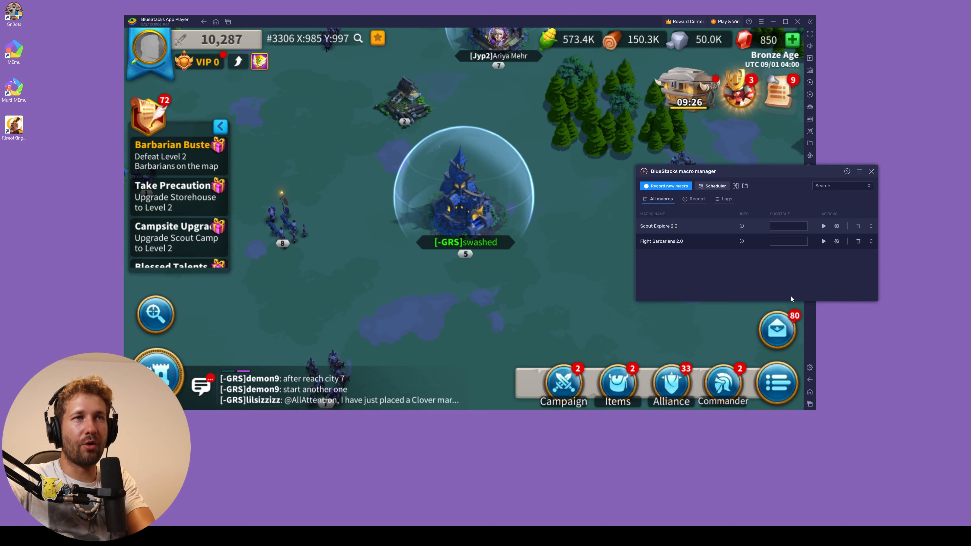
# Run the Scout Explore 2.0 macro from the BlueStacks macro manager.
pyautogui.click(824, 226)
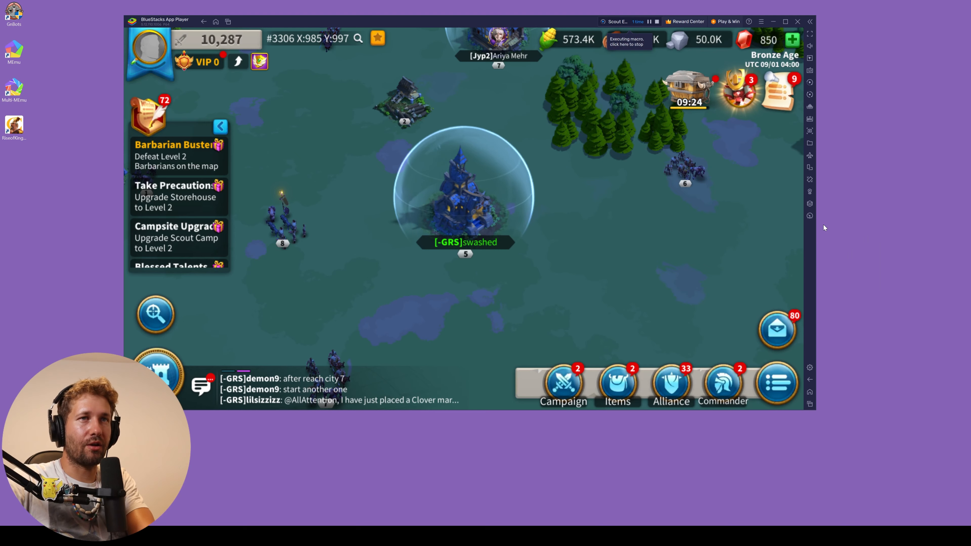